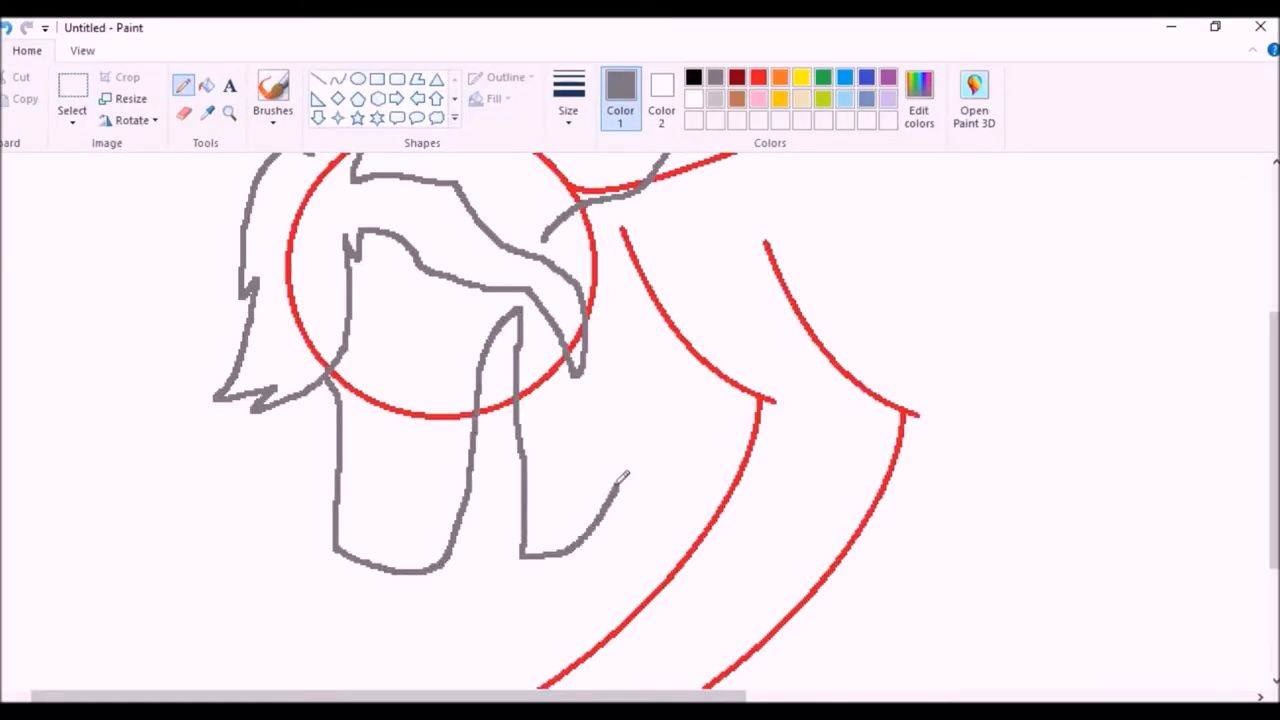
scroll(down, 3)
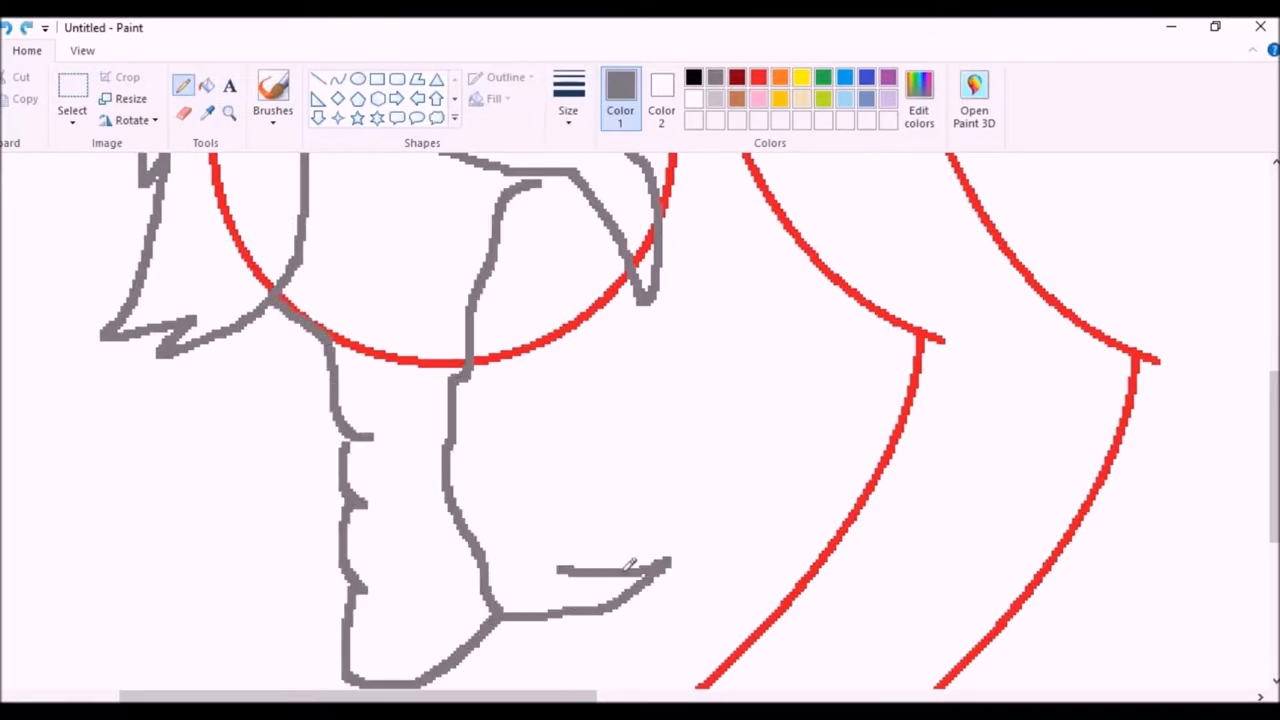